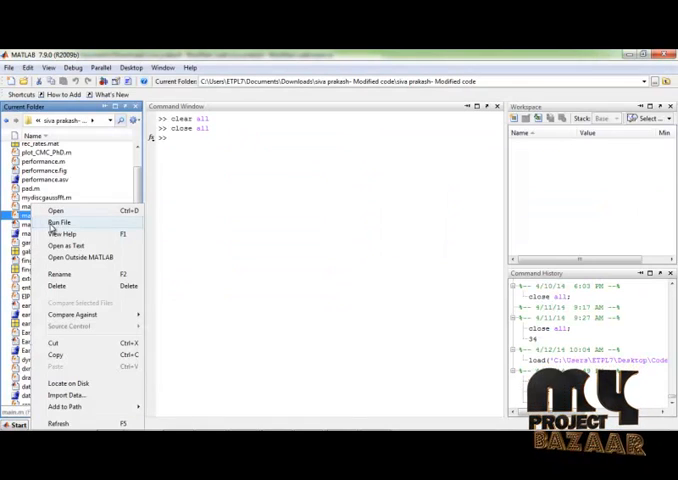
Step: Run the recognition GUI script, train features on stored samples, and begin input image selection
click(60, 222)
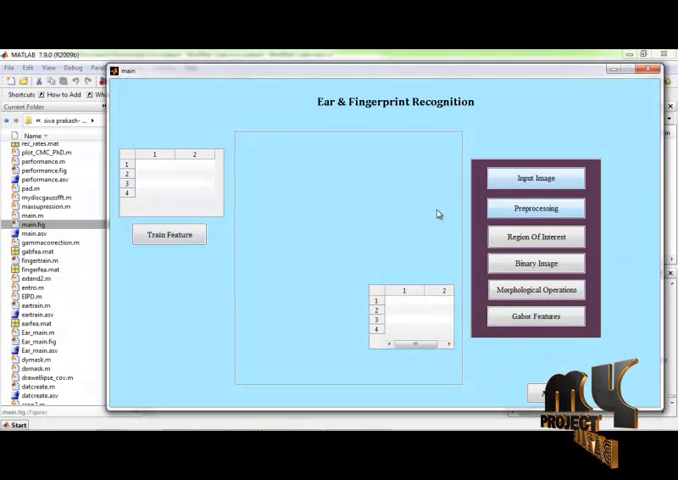
click(168, 234)
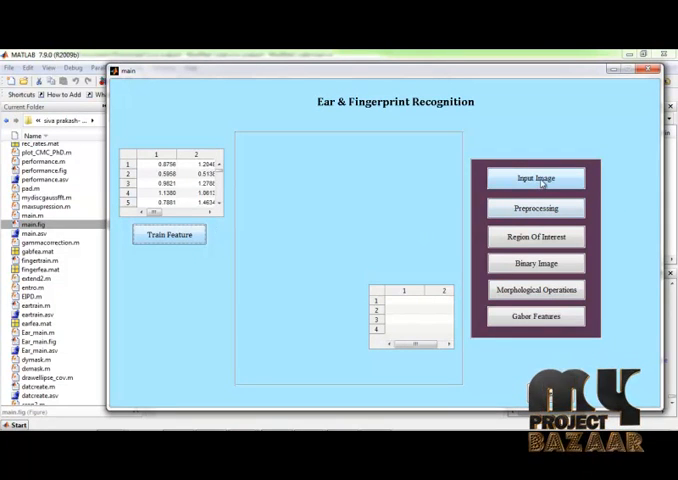
click(536, 178)
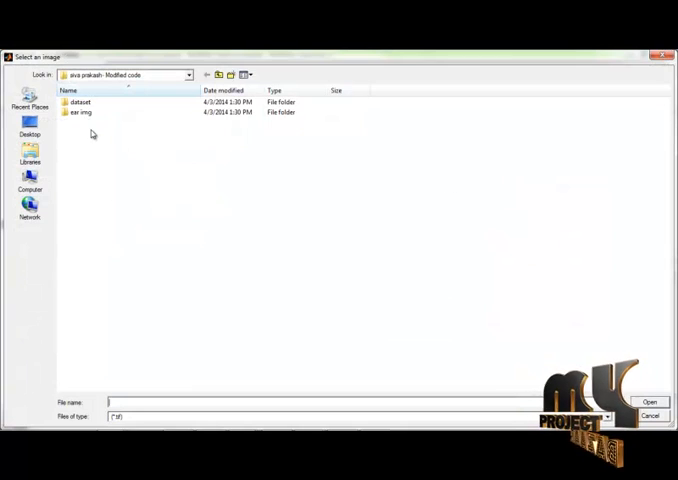
Step: Load fingerprint sample 4 from the dataset folder as the input image
double_click(80, 100)
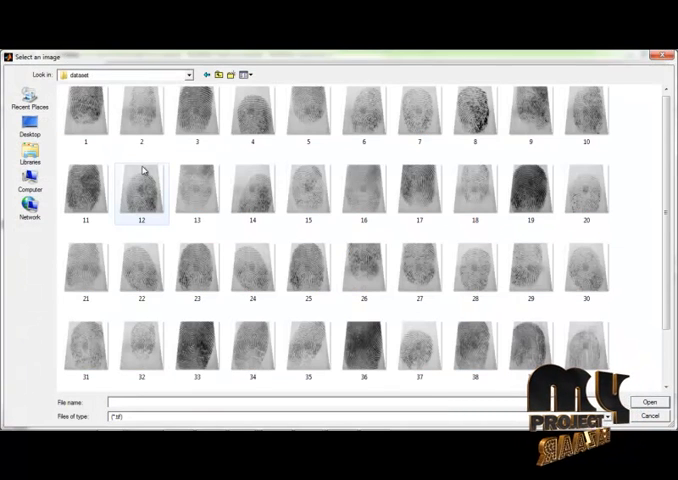
mouse_move(92, 132)
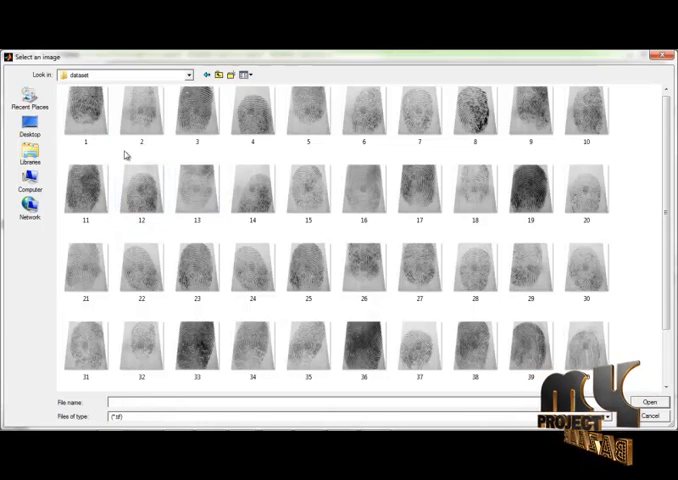
mouse_move(252, 128)
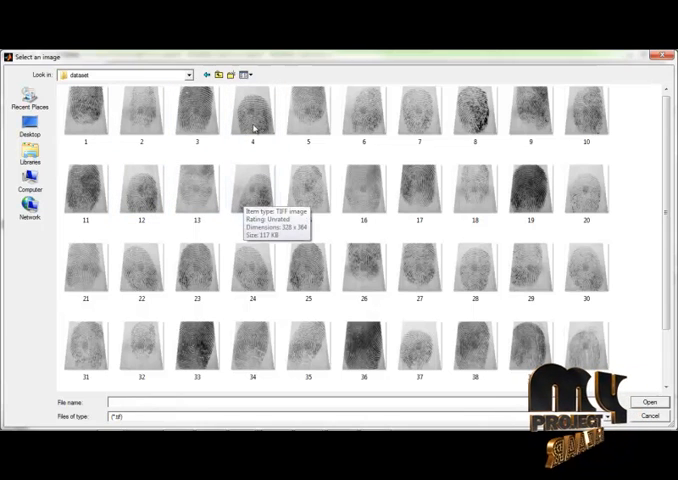
mouse_move(252, 116)
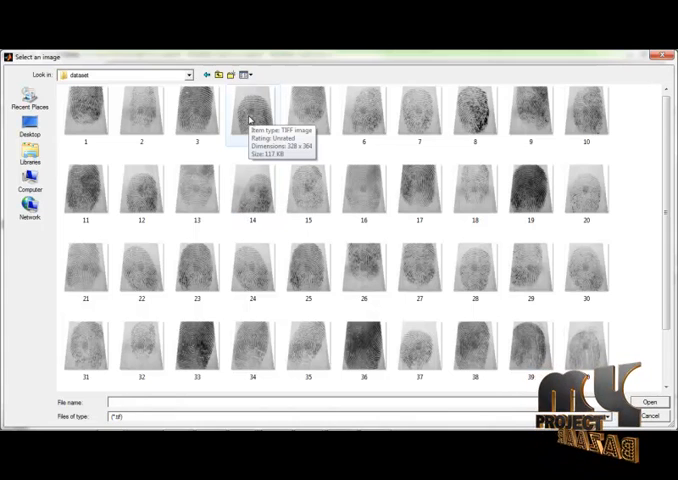
click(254, 112)
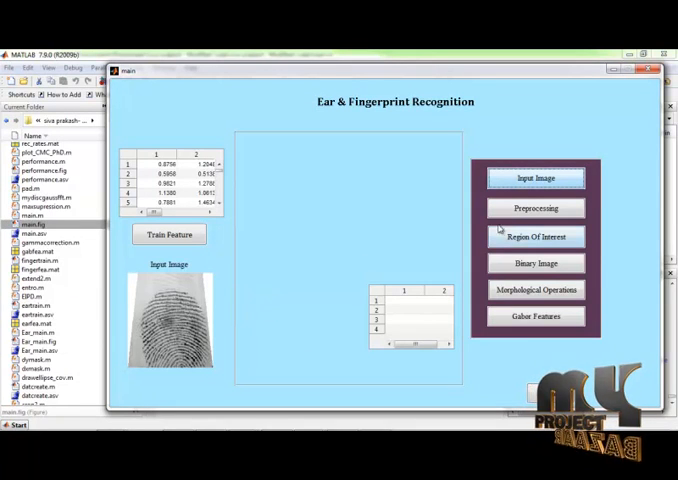
Step: Produce the denoised, region-of-interest and thinned fingerprint images, then run the next processing stage
click(536, 208)
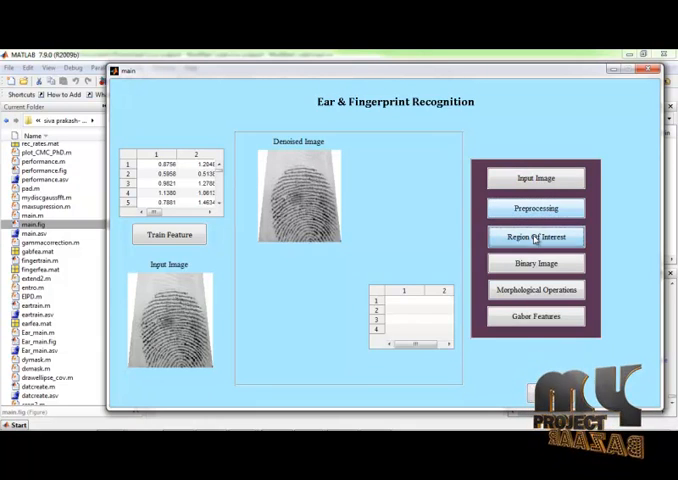
click(536, 236)
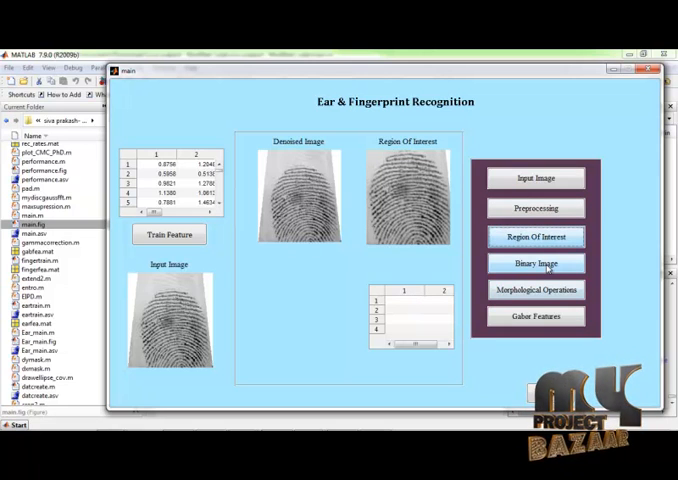
click(536, 264)
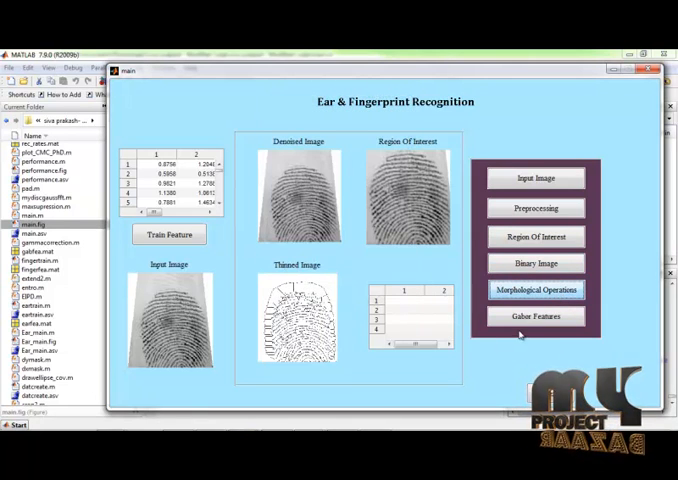
click(536, 316)
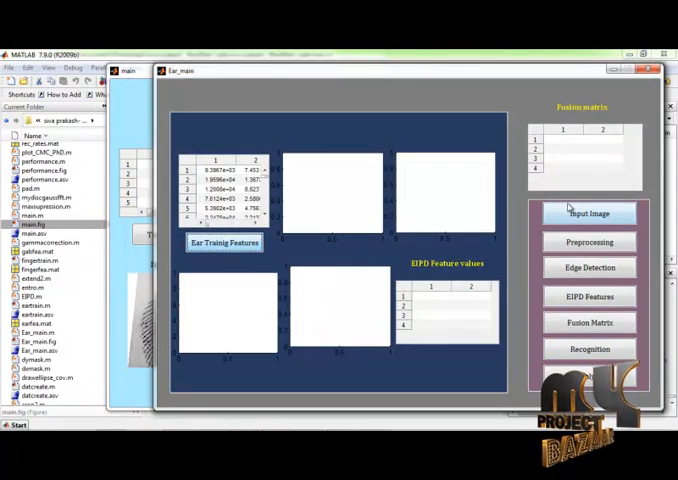
Step: Load ear sample 4 from the ear image folder into the ear recognition window
click(588, 212)
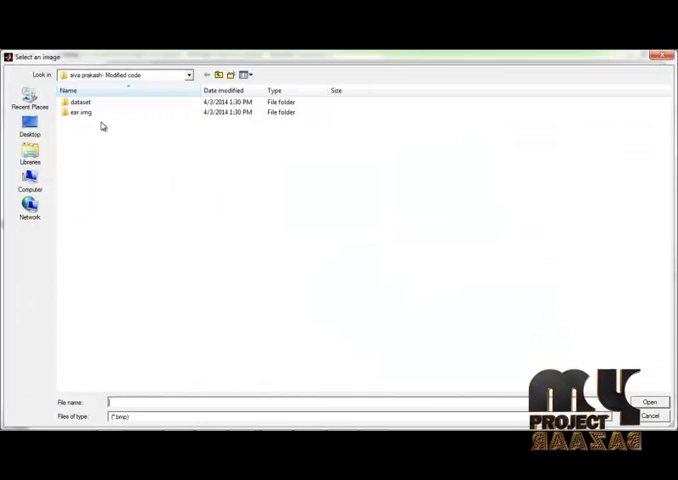
double_click(82, 112)
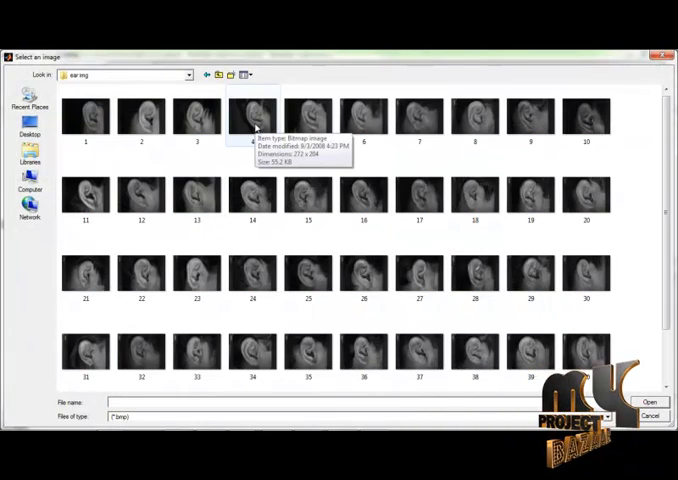
click(650, 400)
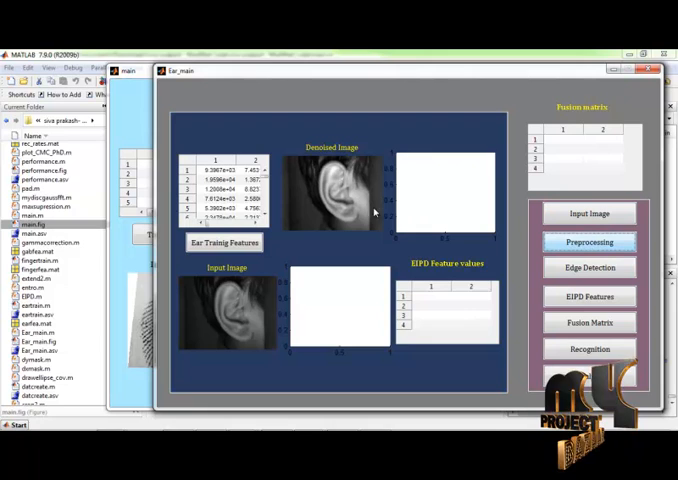
Step: Run edge detection, SIFT features, fusion matrix and recognition, confirming person 4 is identified
click(590, 268)
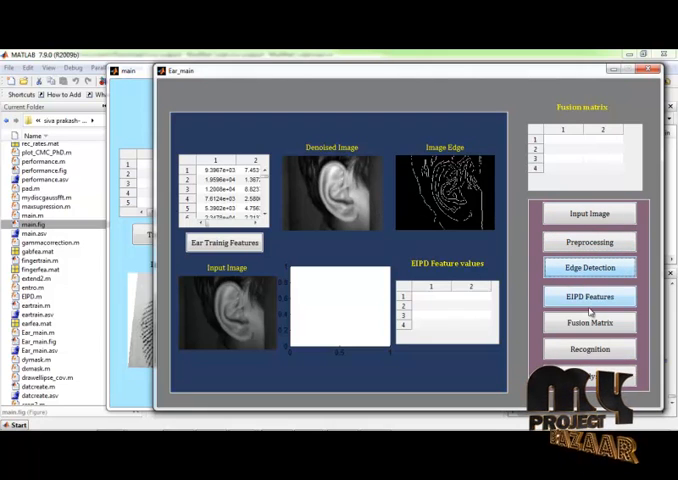
click(588, 296)
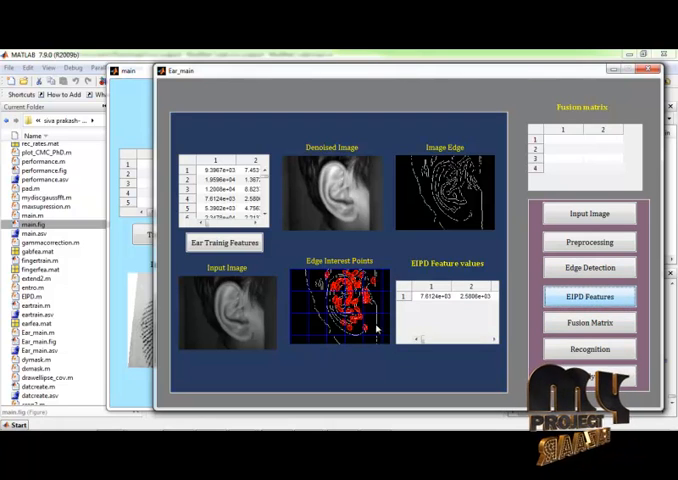
click(590, 322)
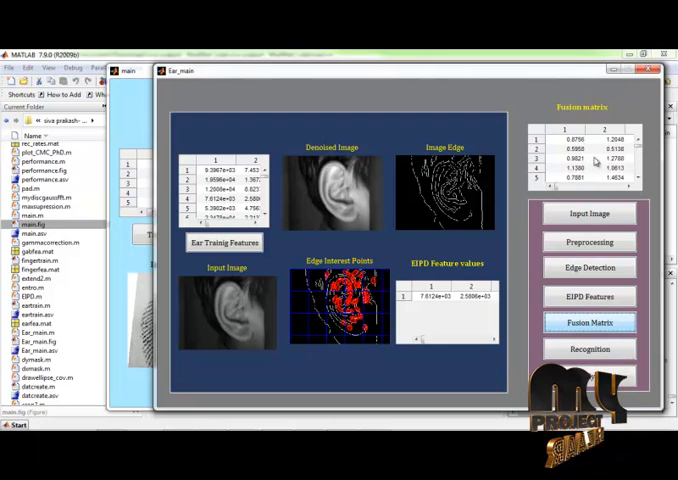
mouse_move(510, 350)
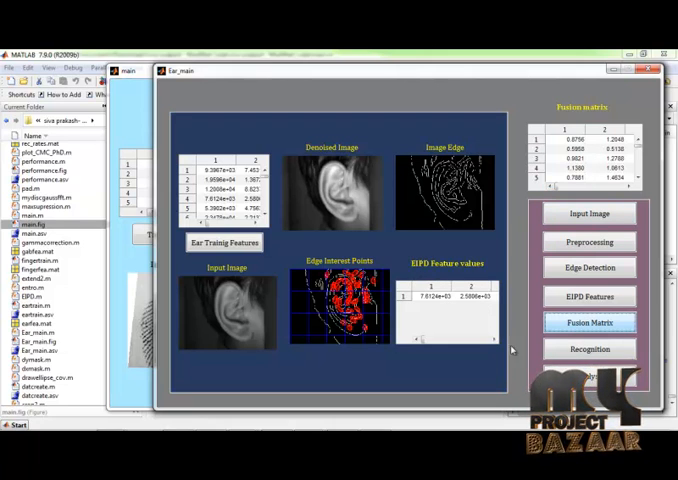
click(588, 348)
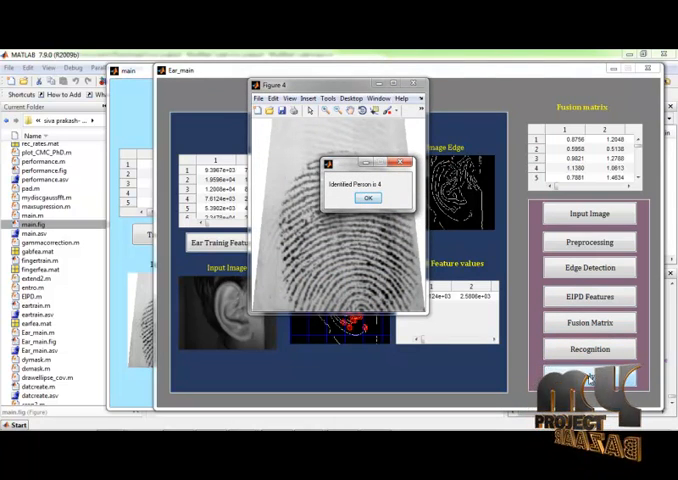
click(368, 196)
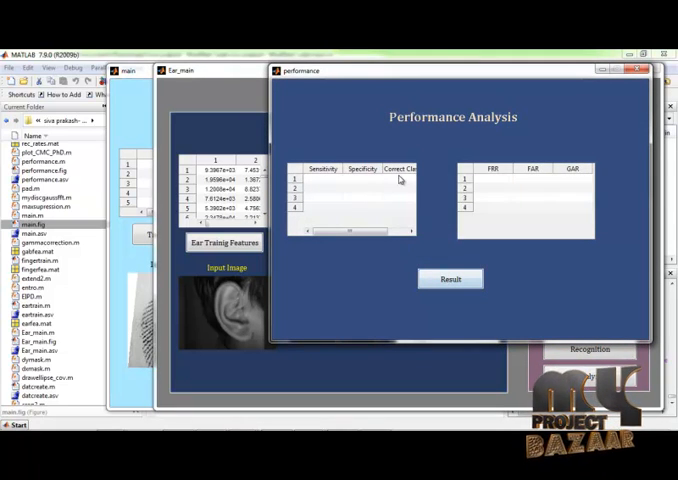
Step: Compute sensitivity, specificity and accuracy results, view the ROC classification curve, then close it
click(450, 280)
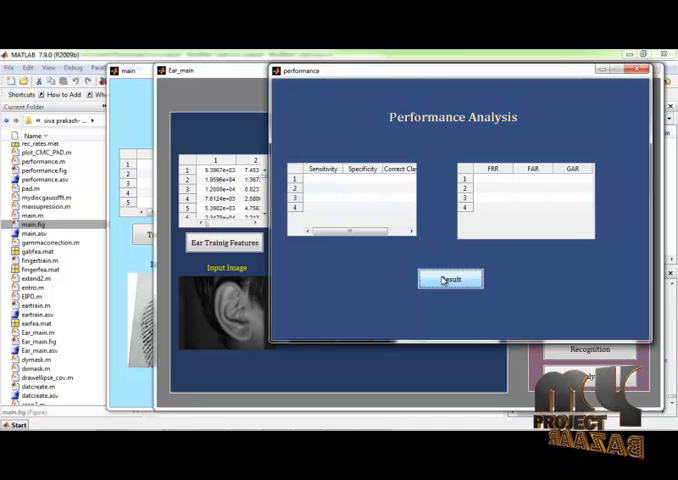
click(450, 280)
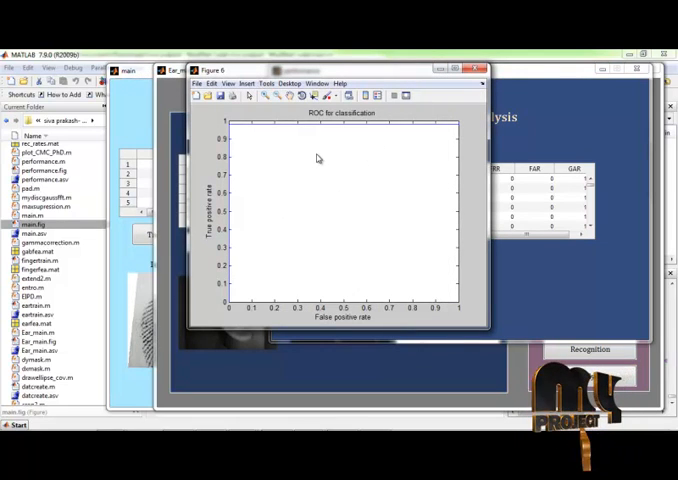
mouse_move(340, 140)
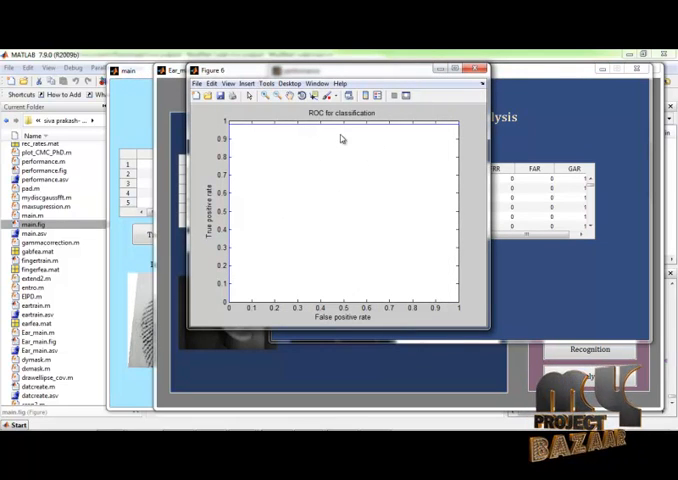
mouse_move(364, 324)
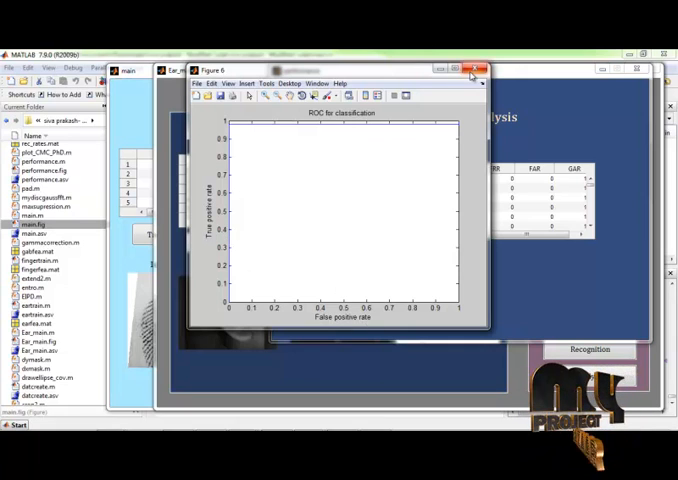
click(480, 68)
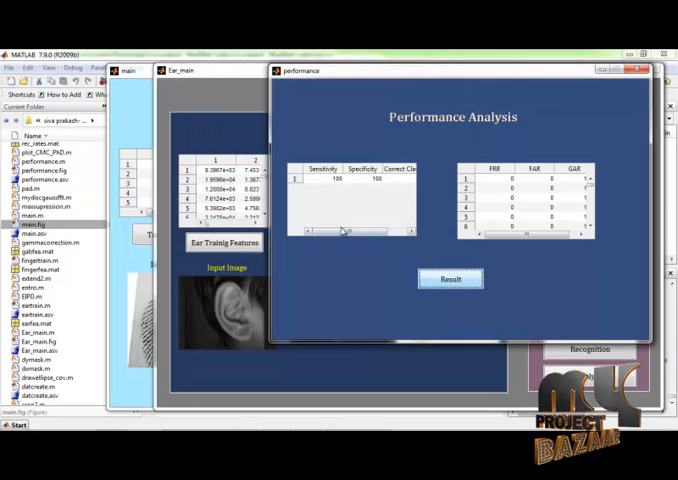